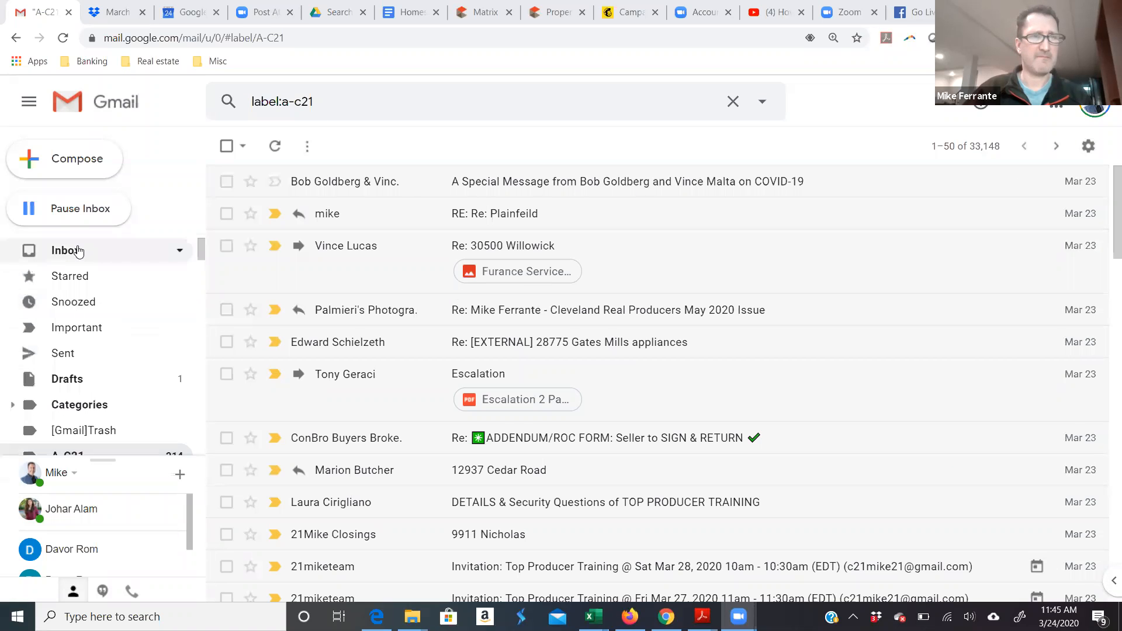
left_click(65, 250)
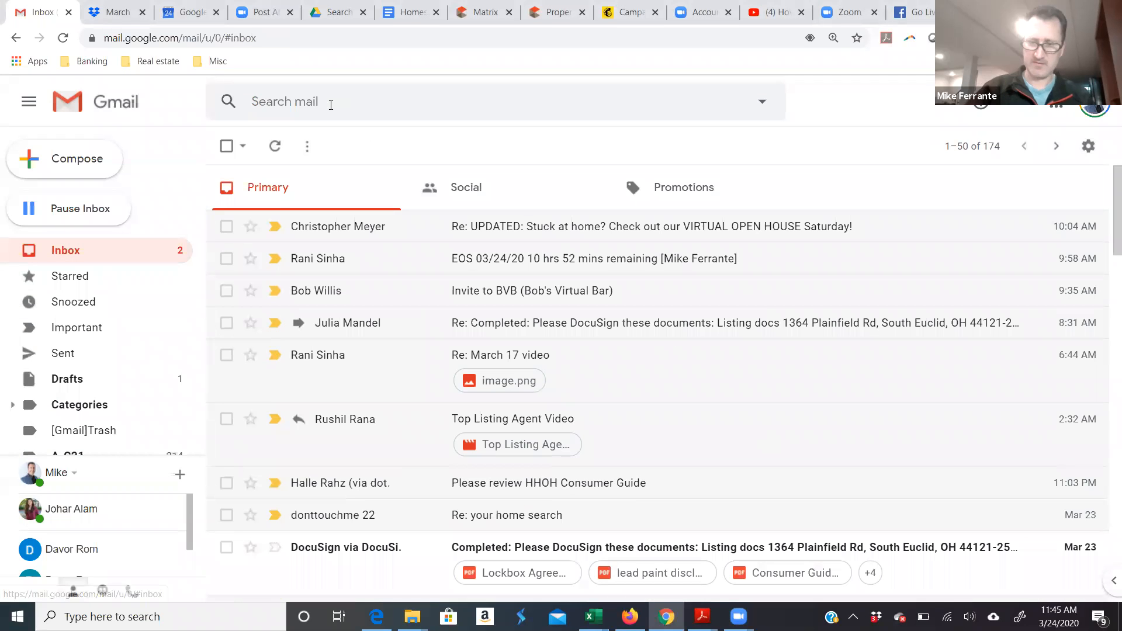
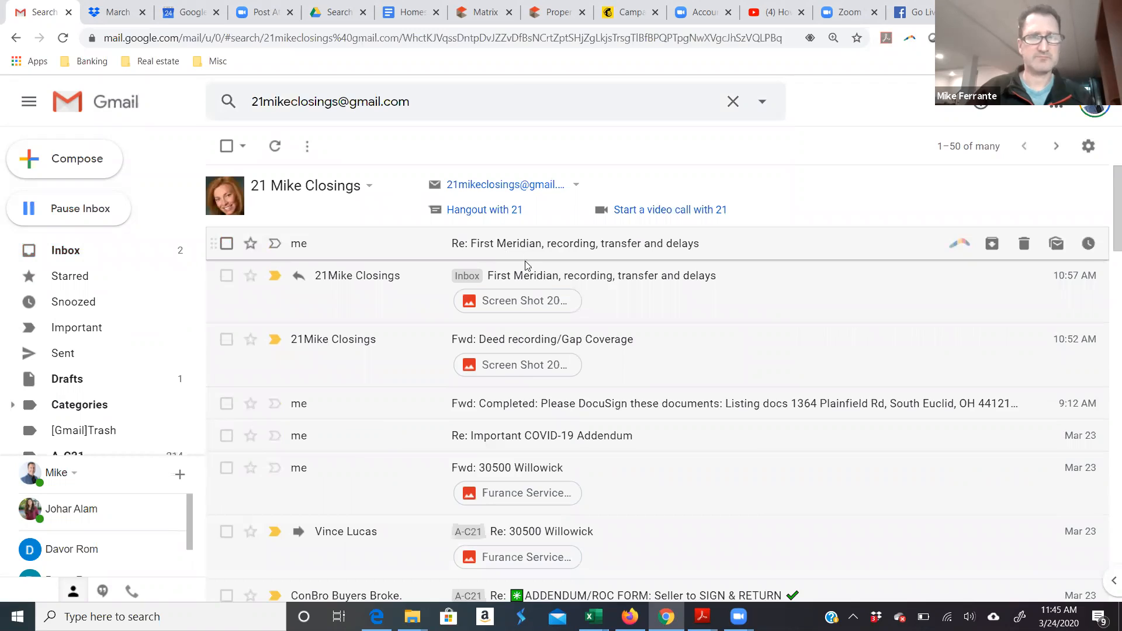
left_click(574, 243)
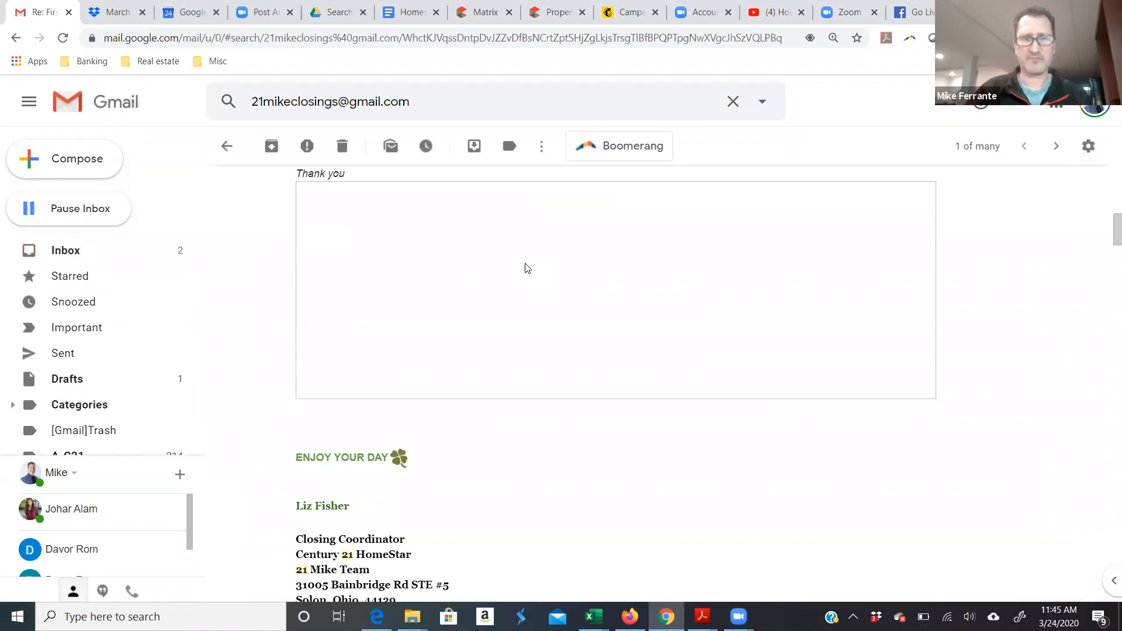
Scroll the thread to the Mar 24 'Good Morning Team' message on recording delays
scroll("down", 3)
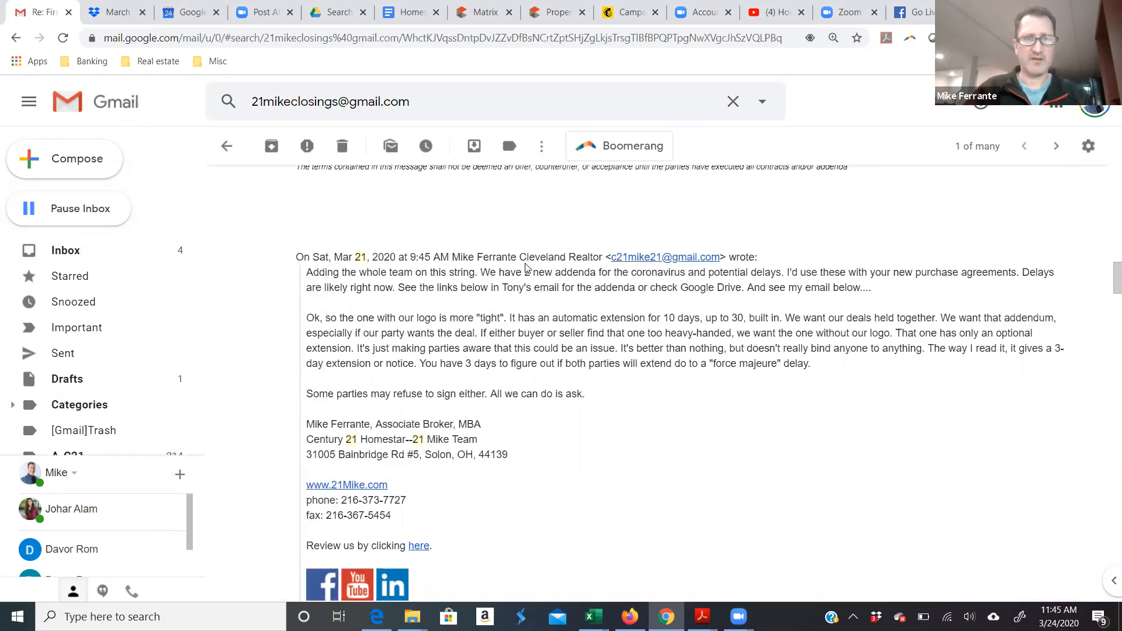
scroll("down", 3)
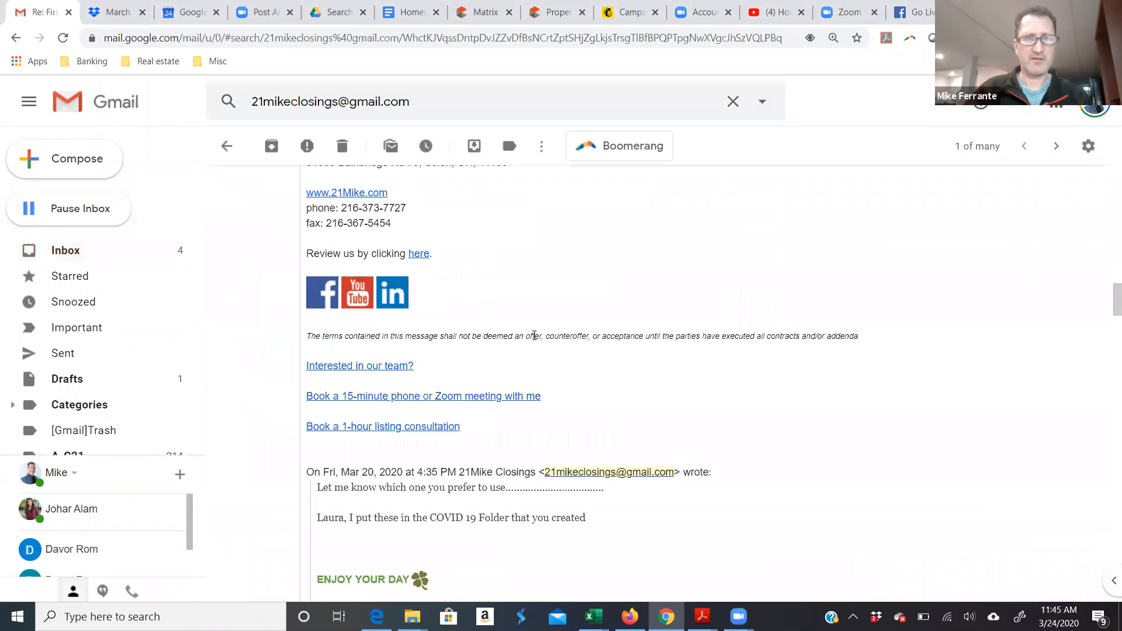
scroll("up", 3)
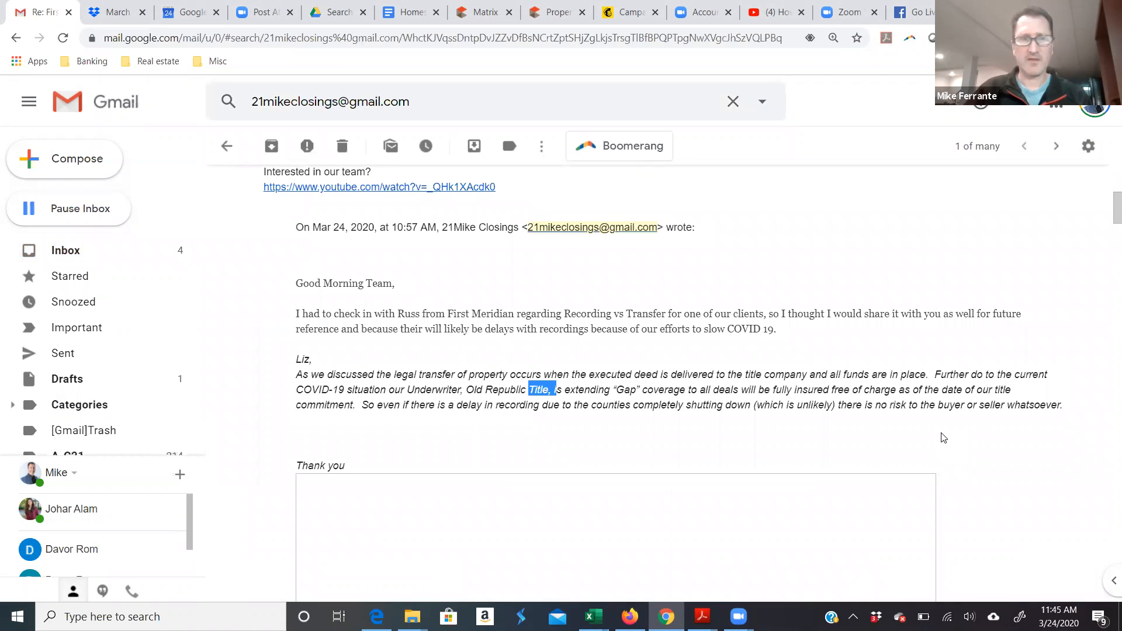
mouse_move(320, 421)
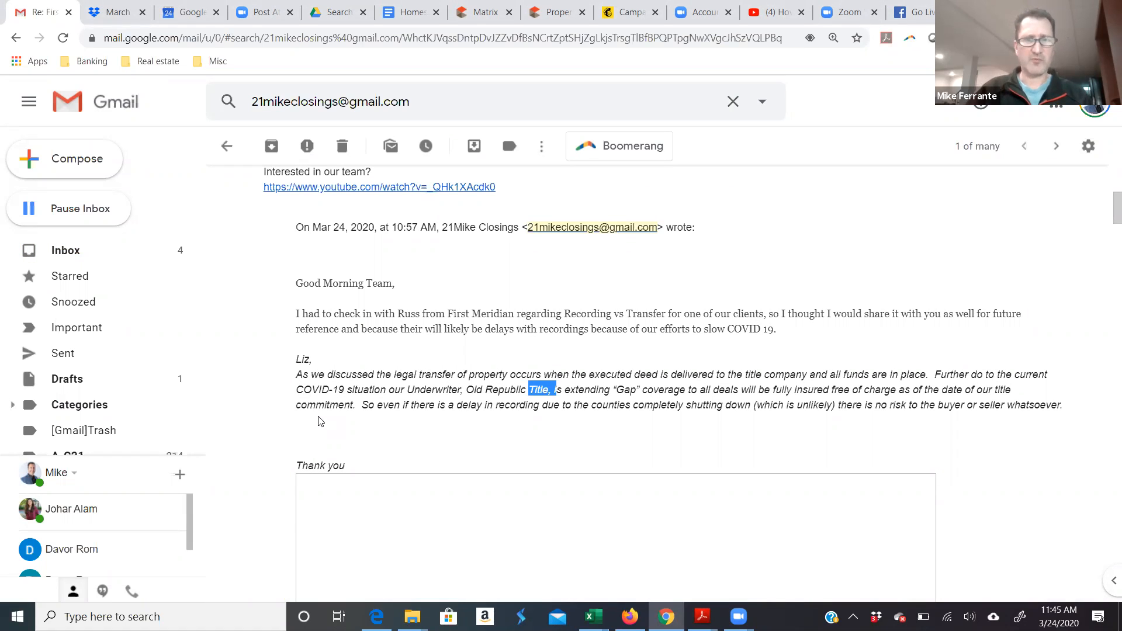
mouse_move(436, 399)
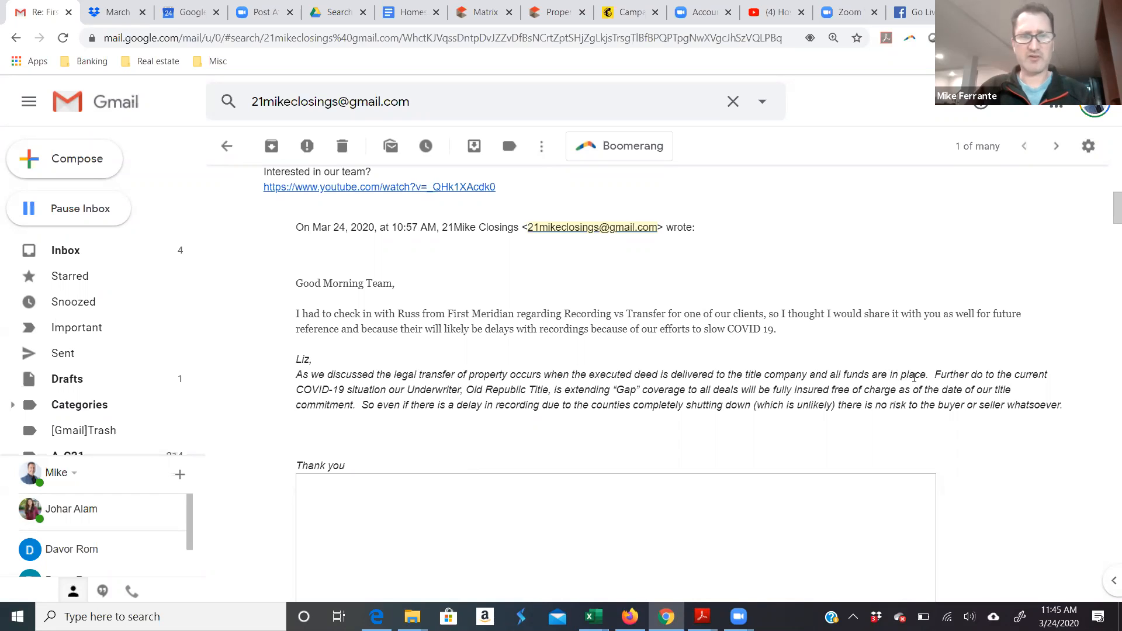
mouse_move(801, 405)
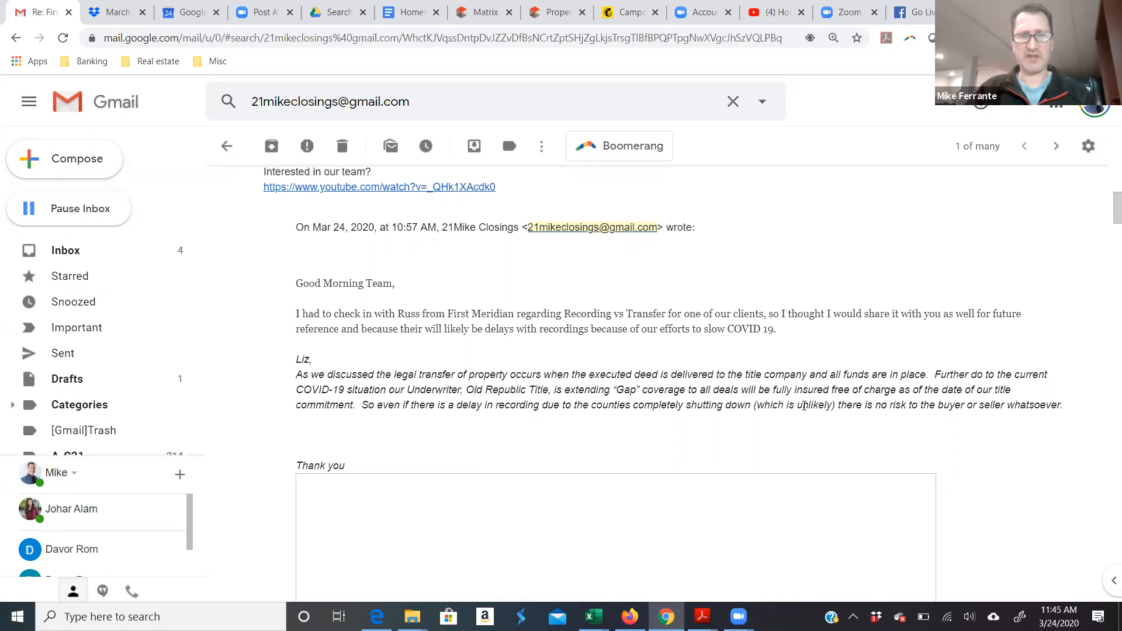
mouse_move(670, 420)
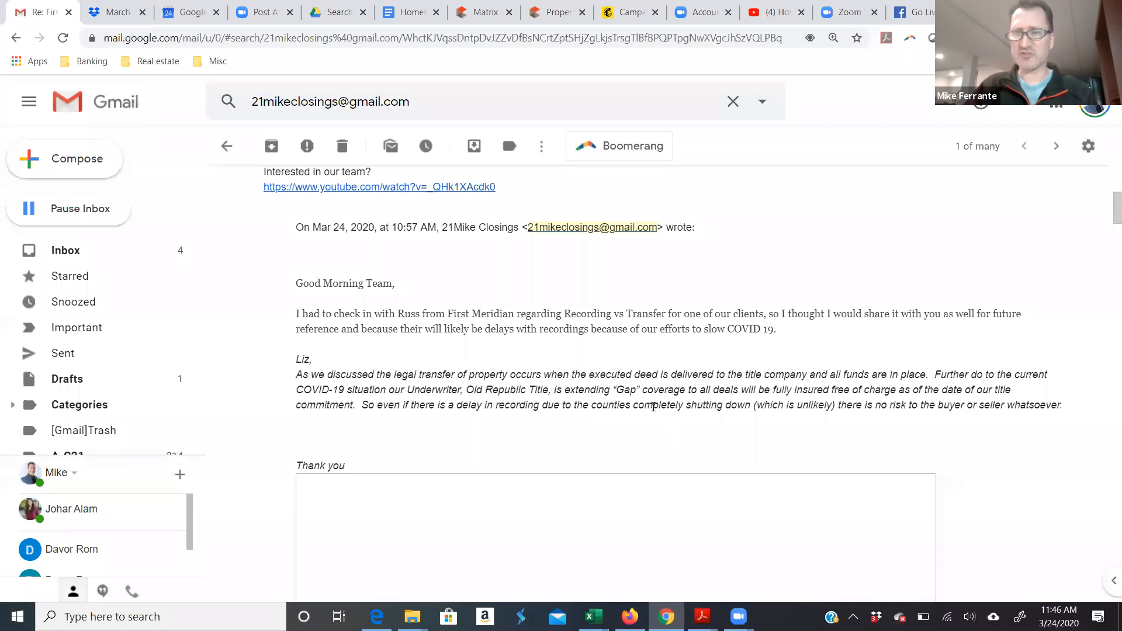
mouse_move(810, 522)
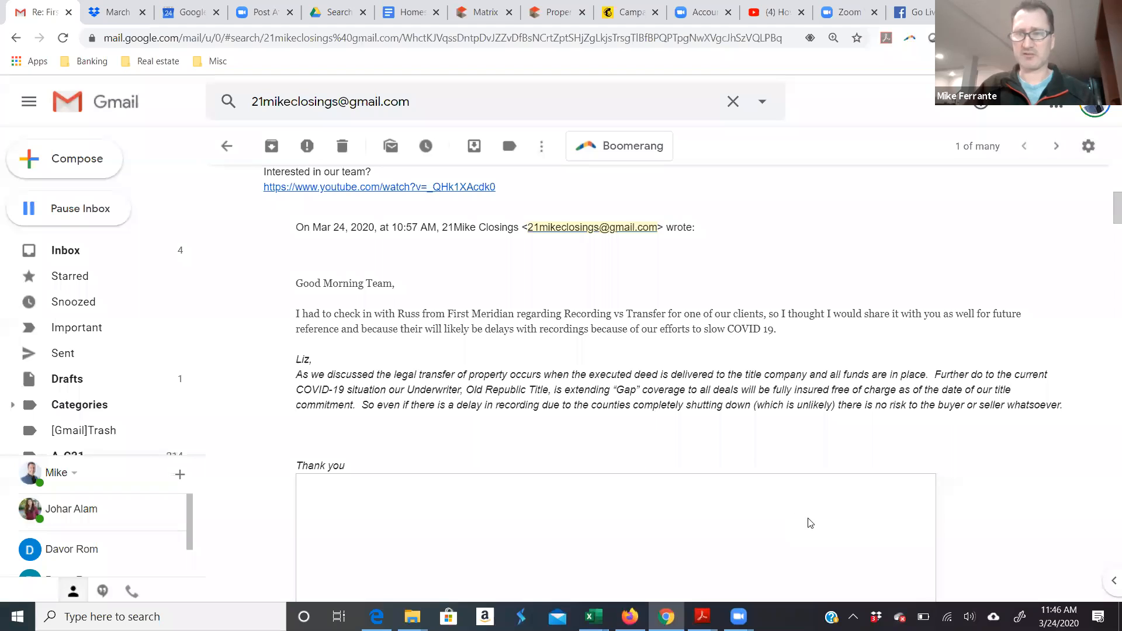
mouse_move(769, 479)
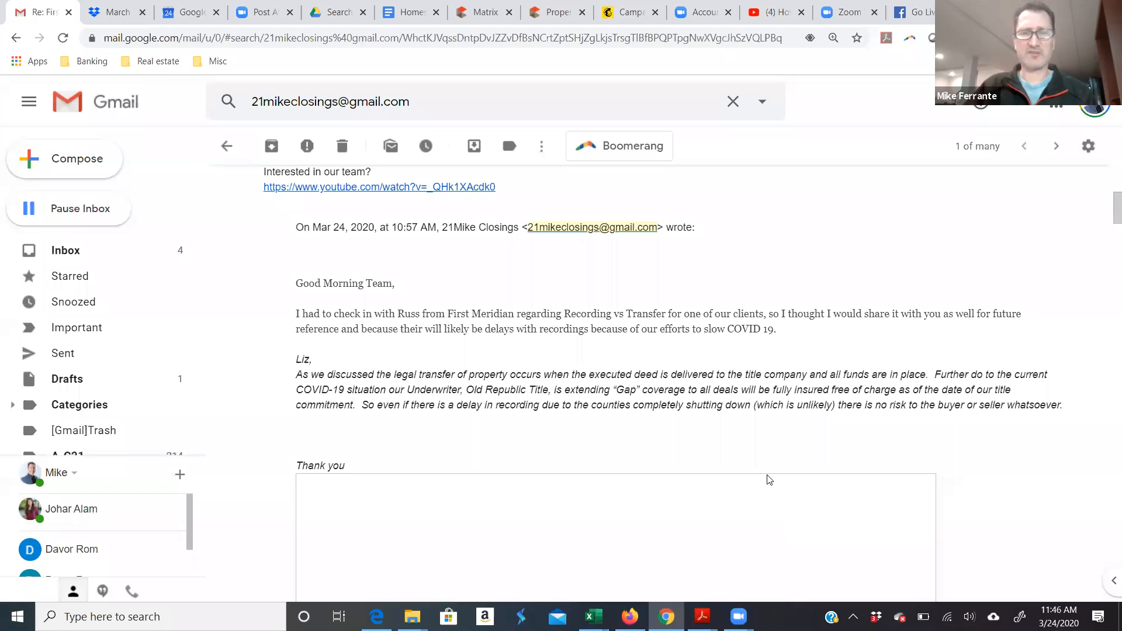
mouse_move(536, 381)
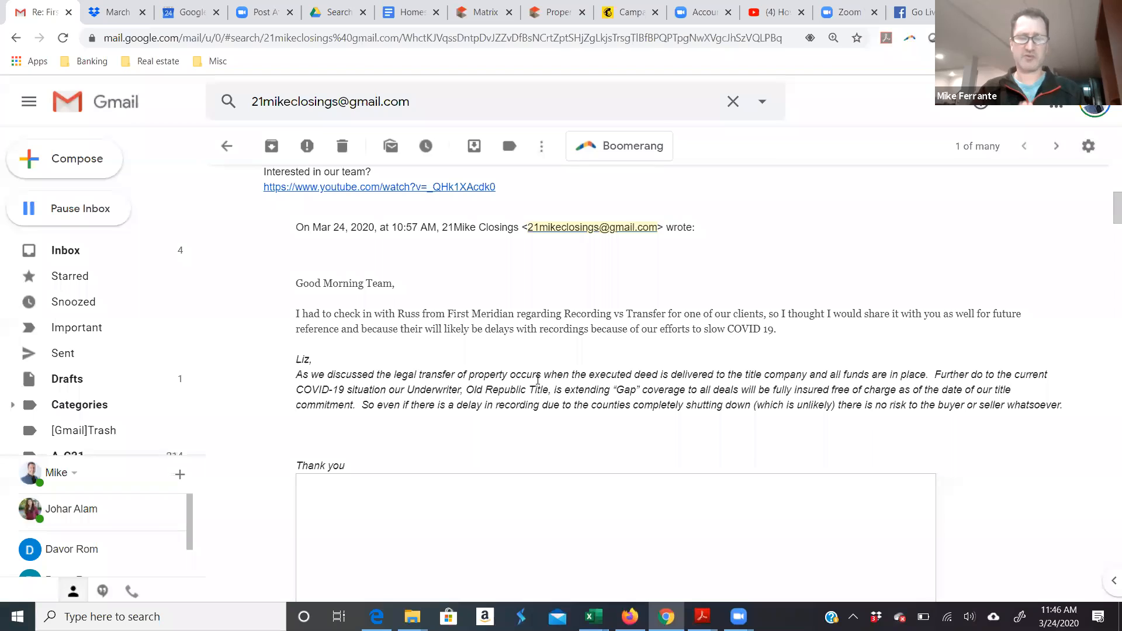
mouse_move(855, 492)
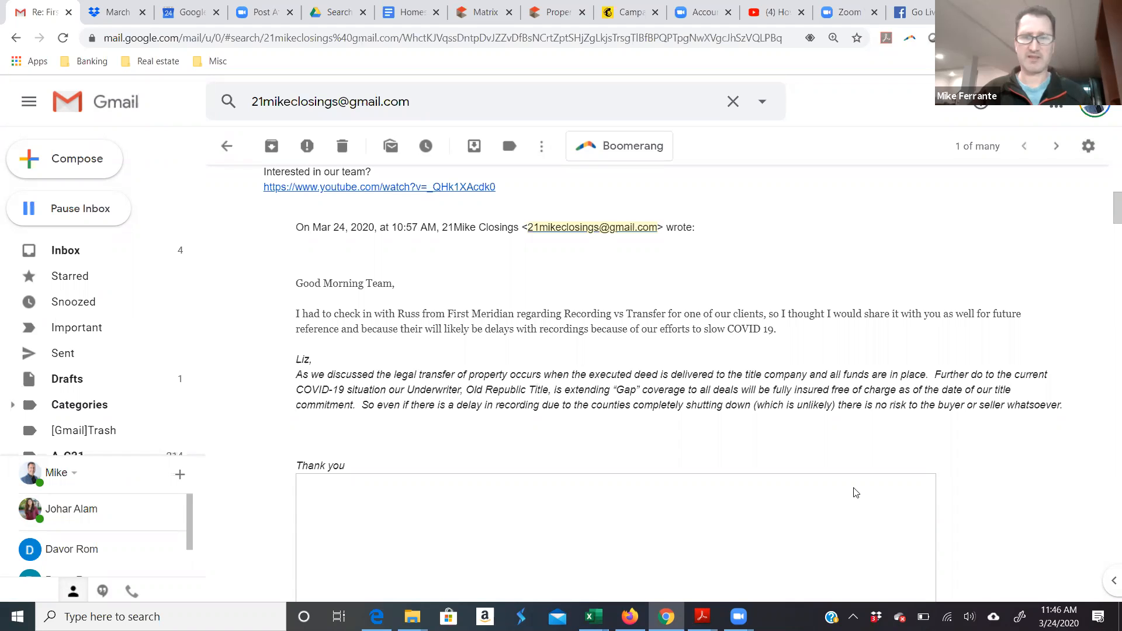
mouse_move(985, 211)
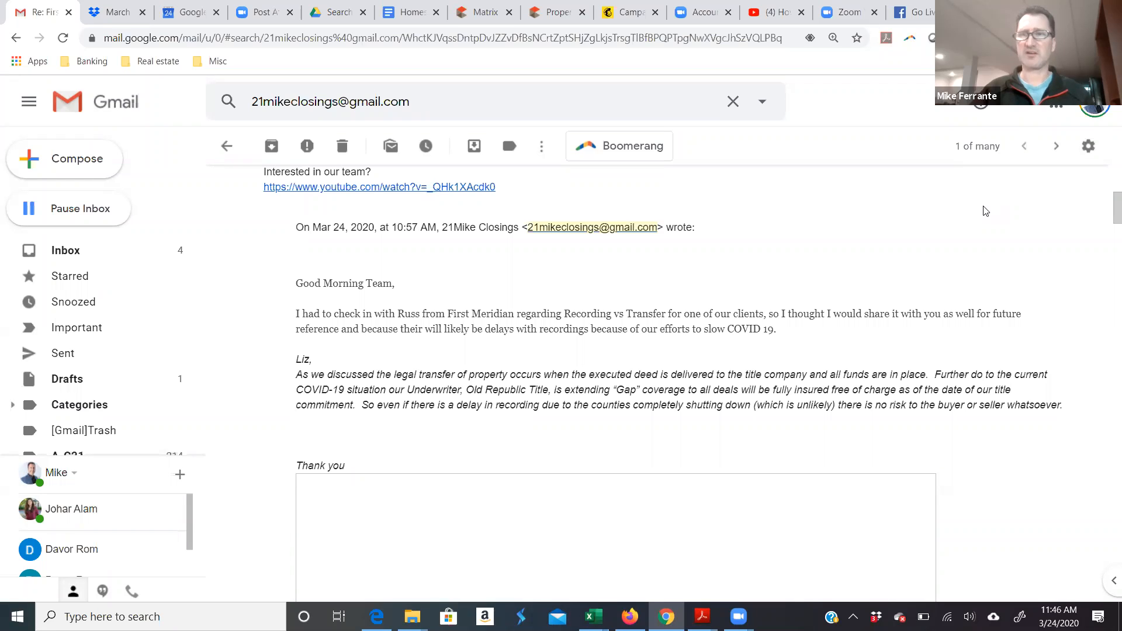
mouse_move(1066, 176)
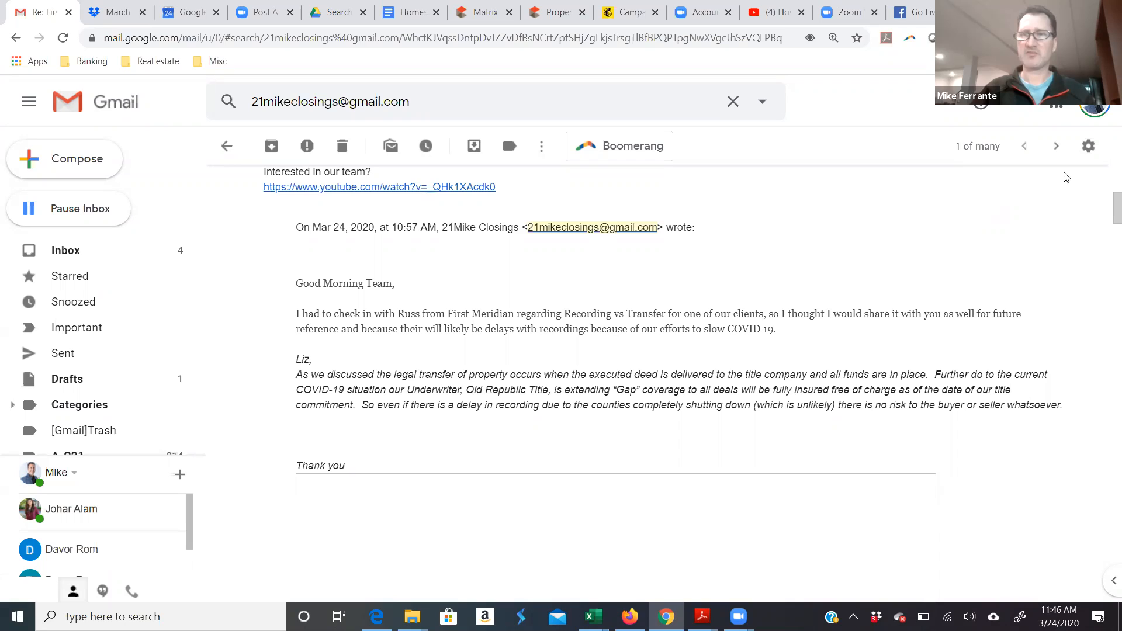
mouse_move(1042, 181)
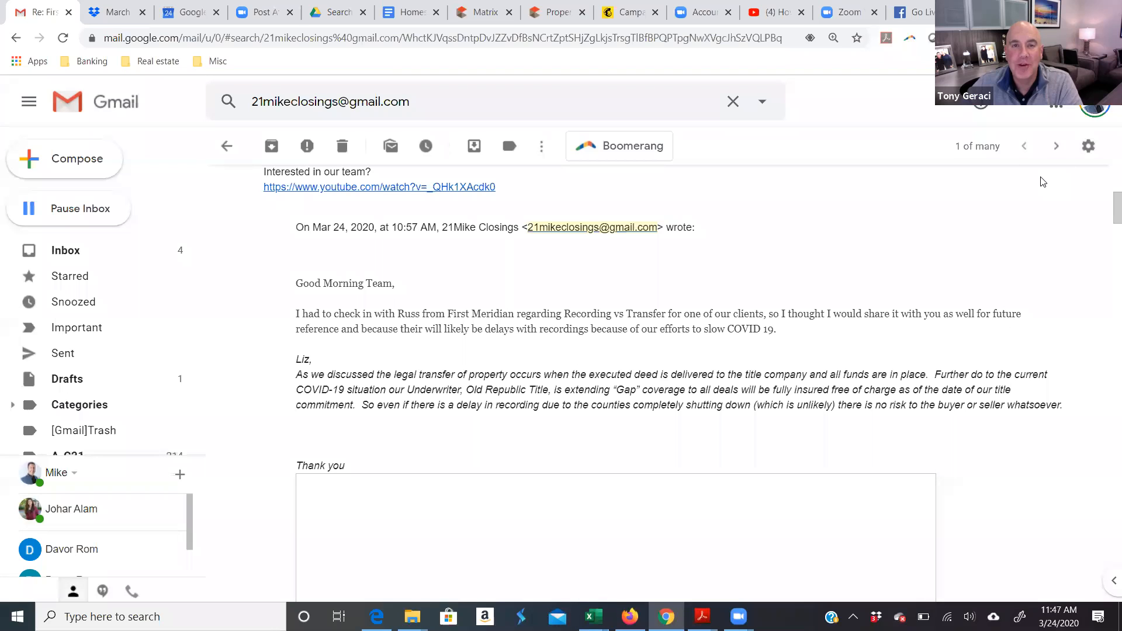
mouse_move(1019, 514)
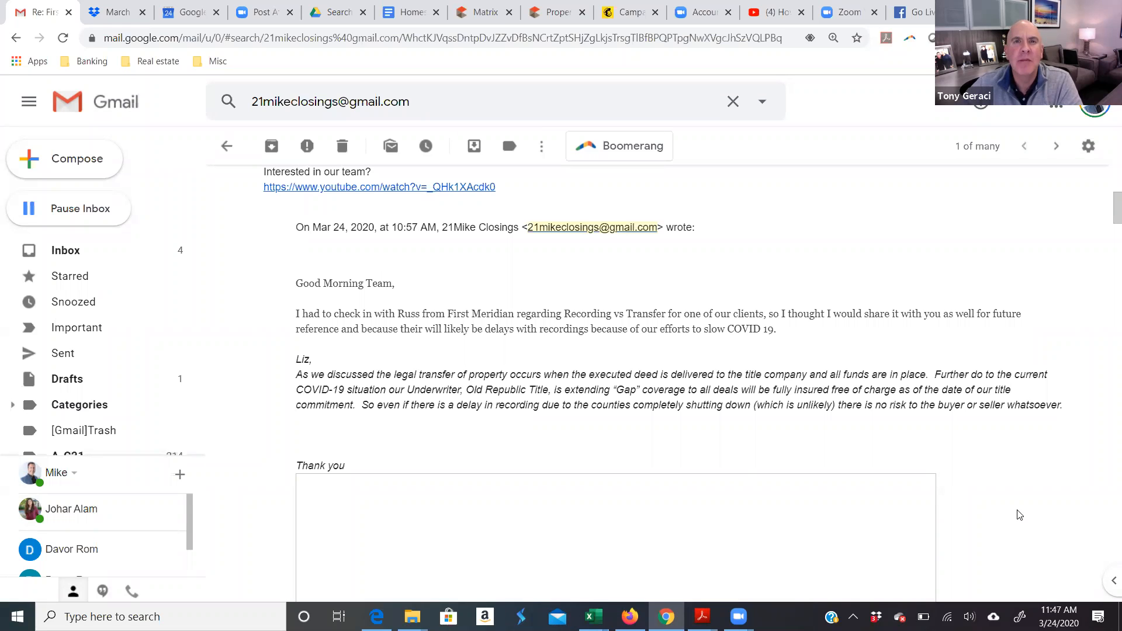
mouse_move(784, 60)
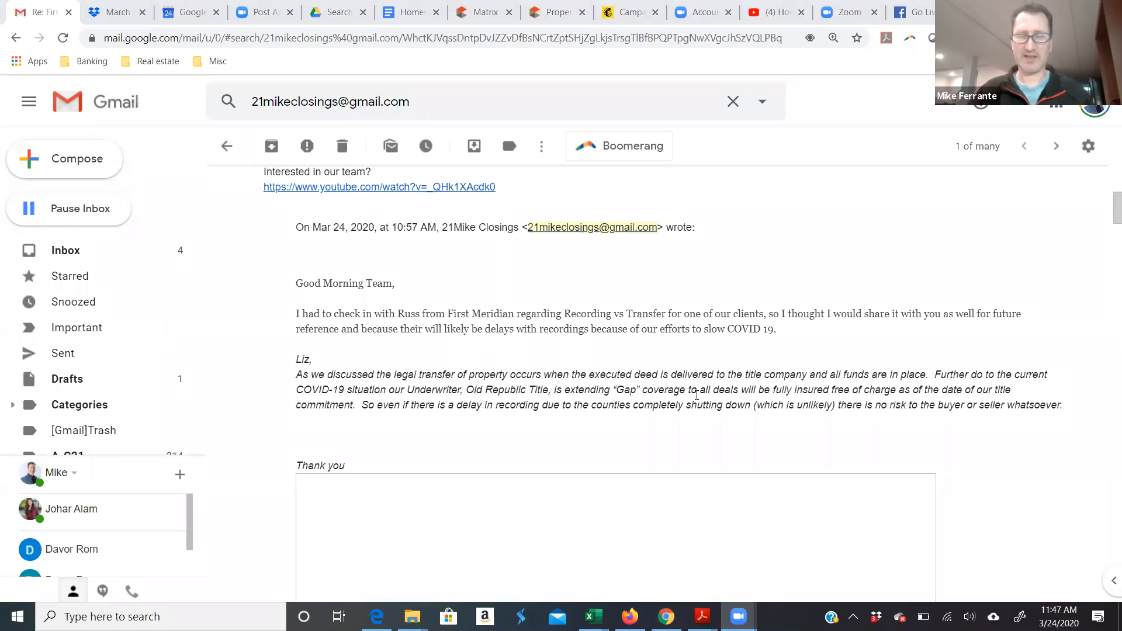
mouse_move(778, 456)
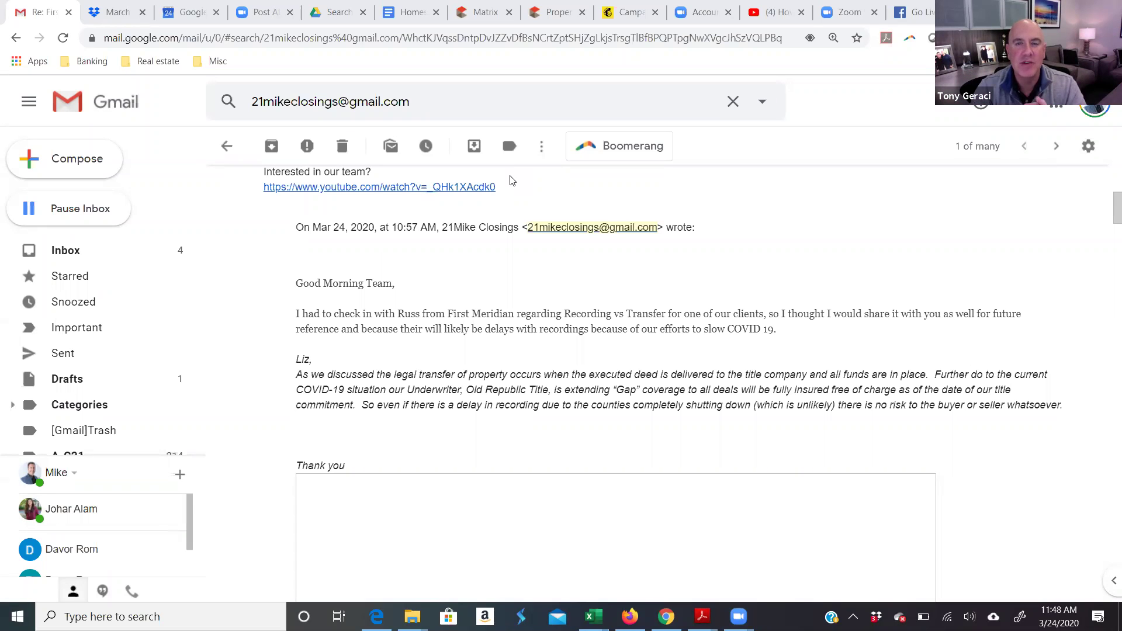
mouse_move(430, 210)
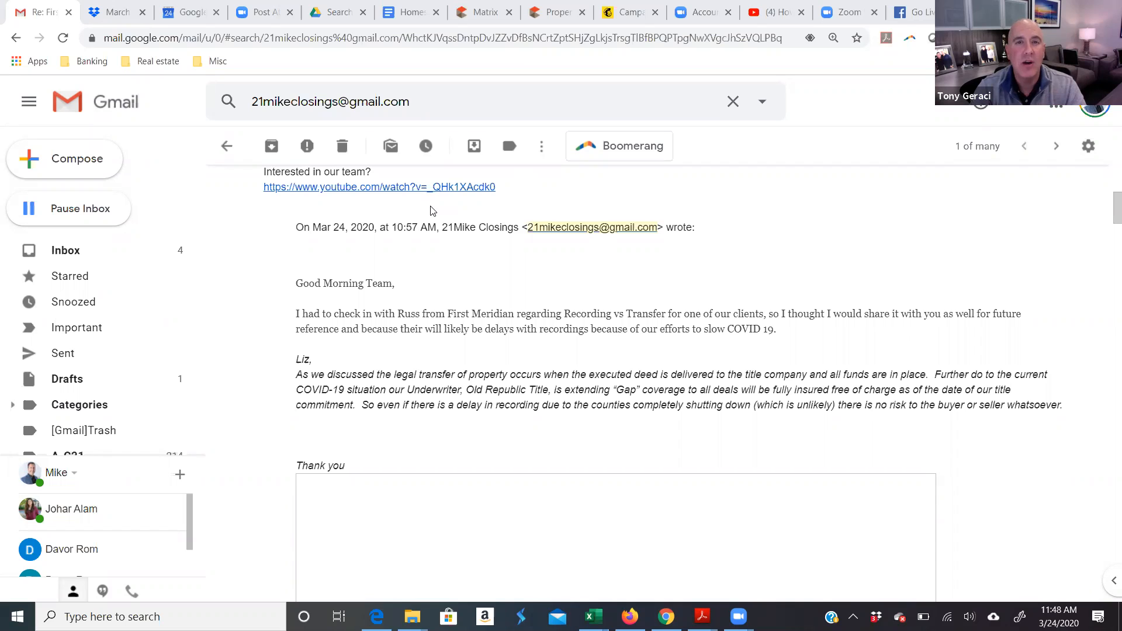
mouse_move(694, 313)
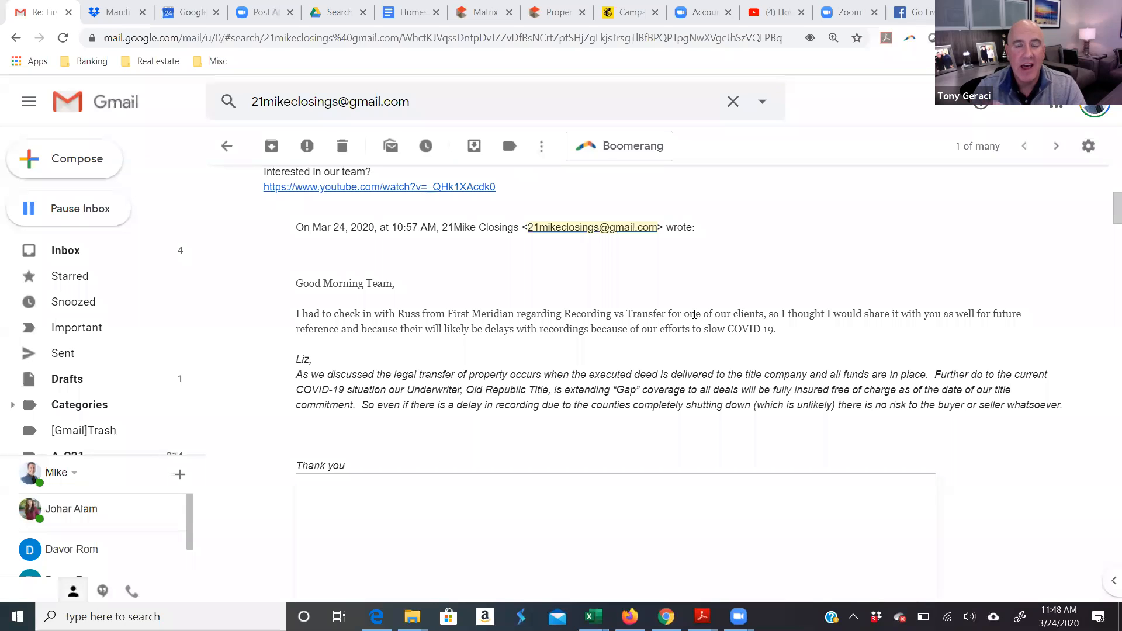
mouse_move(587, 220)
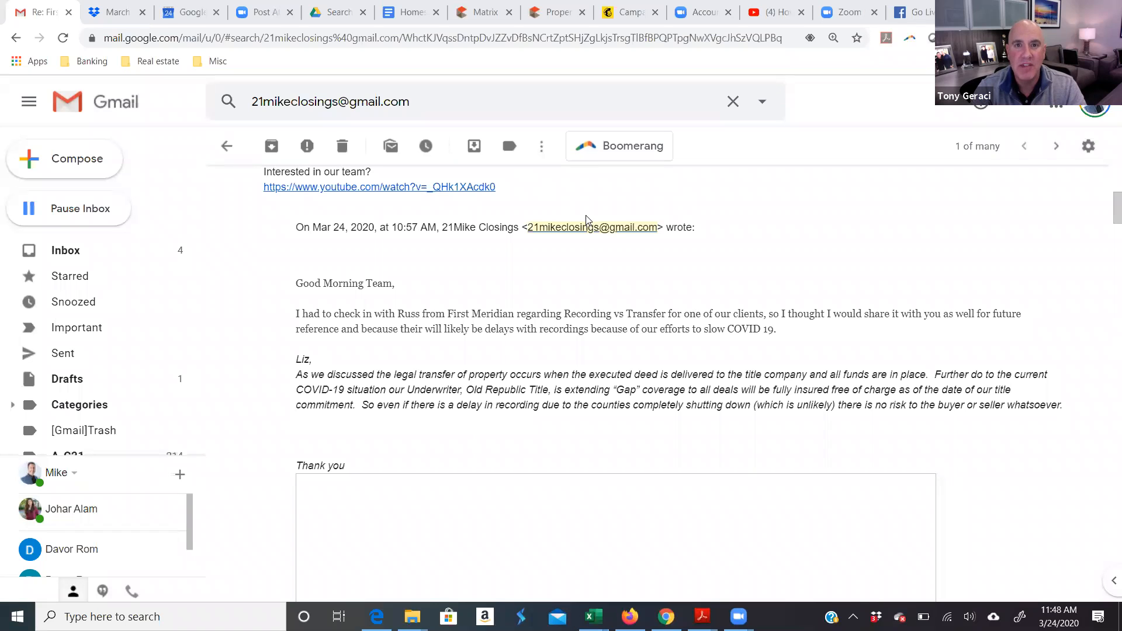
mouse_move(577, 273)
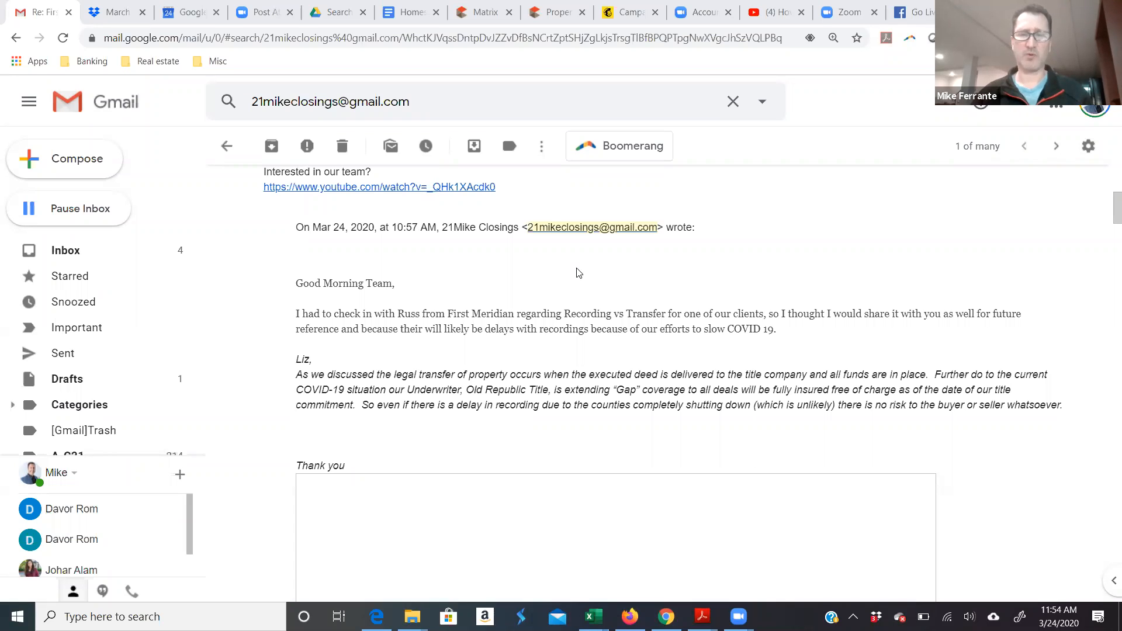
mouse_move(729, 165)
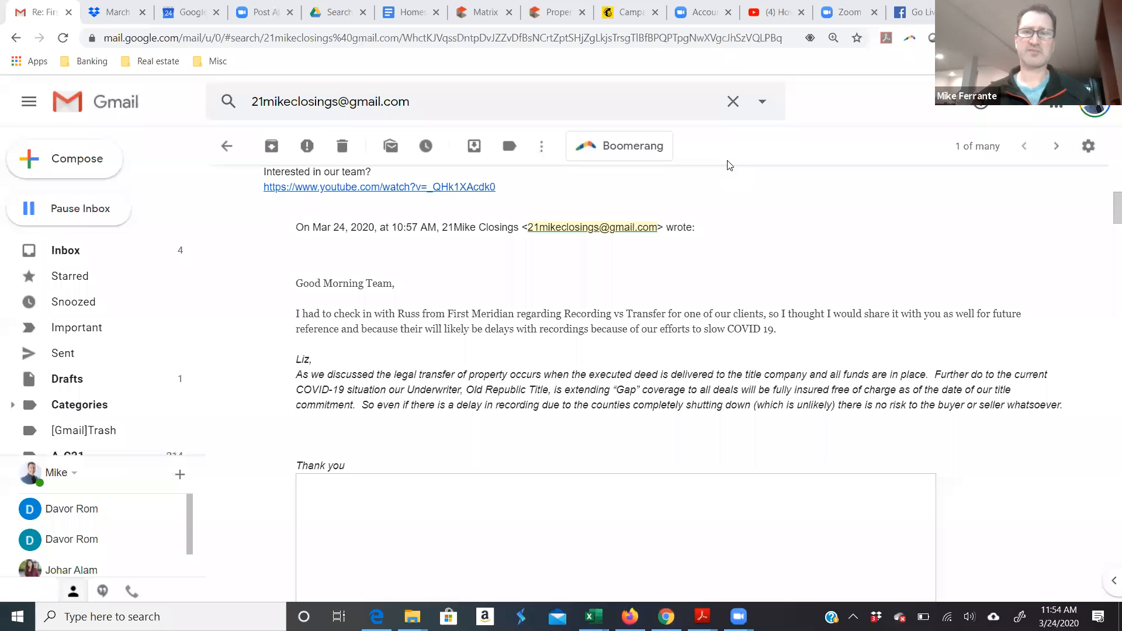
mouse_move(712, 207)
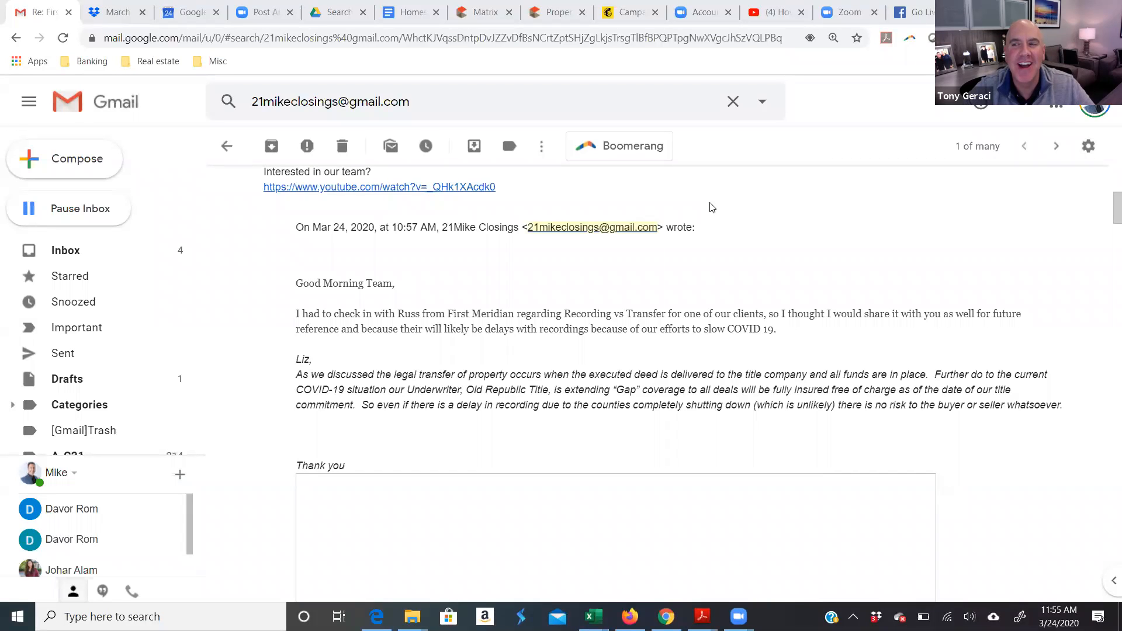
mouse_move(752, 150)
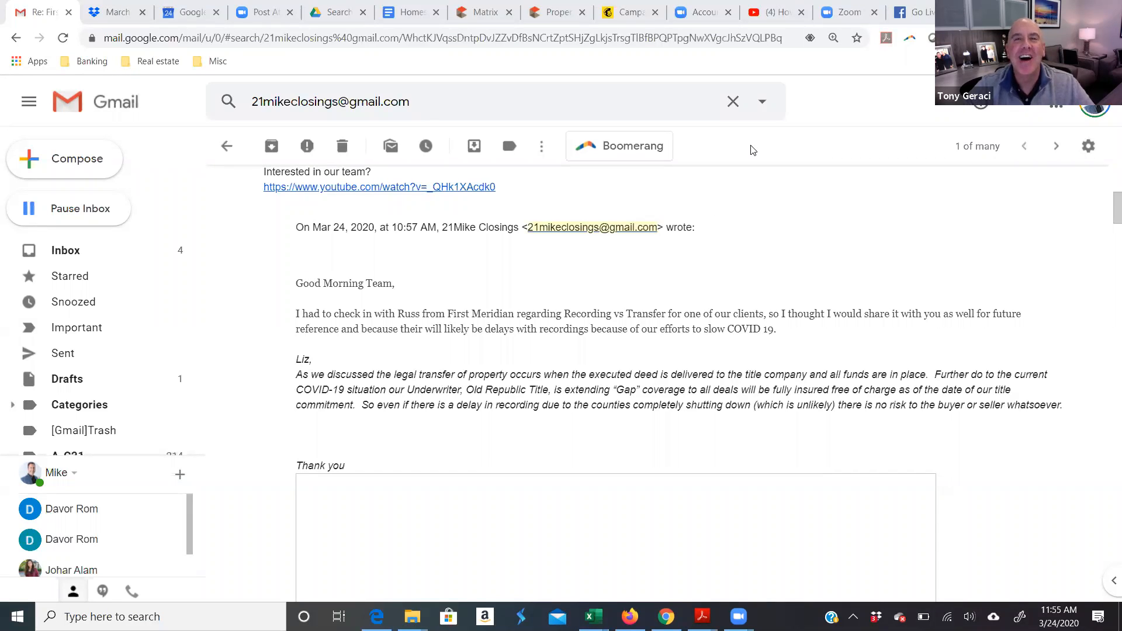